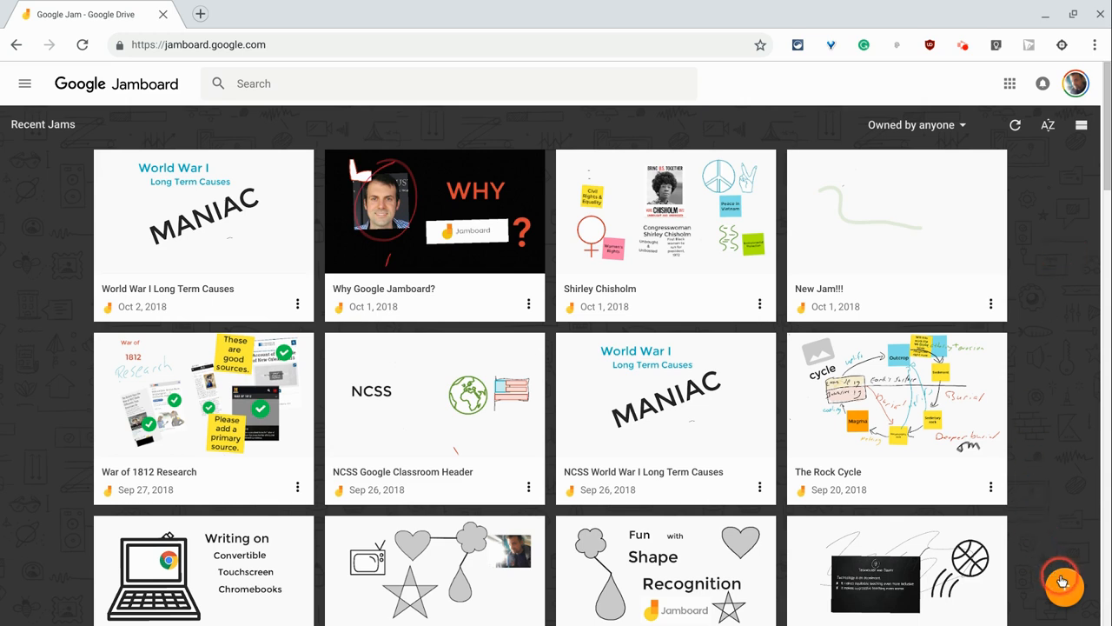
mouse_move(1063, 449)
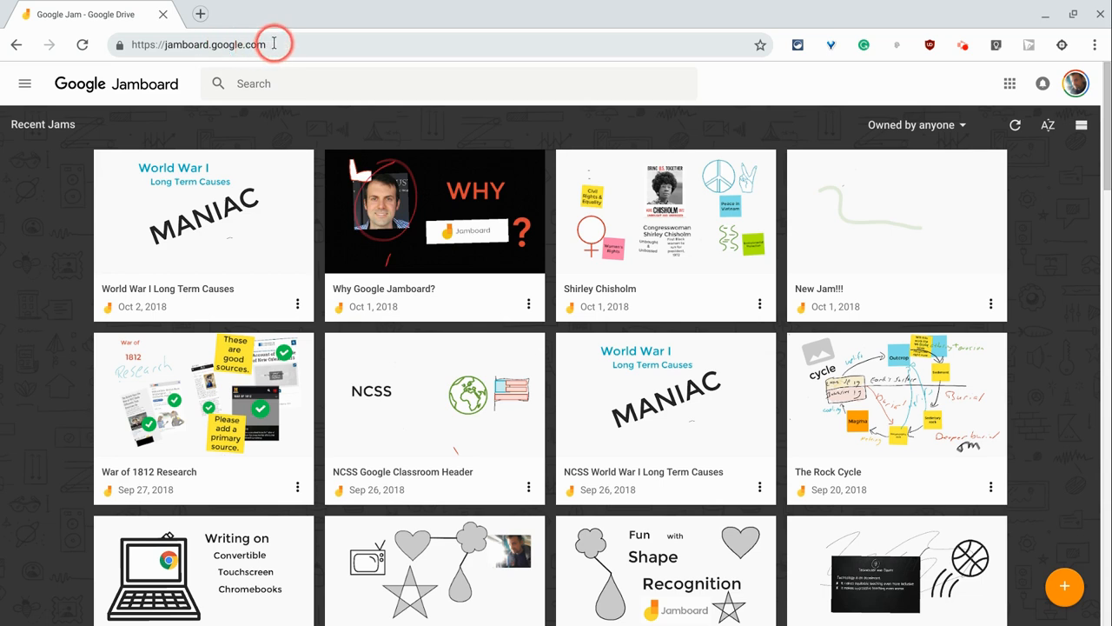
mouse_move(76, 278)
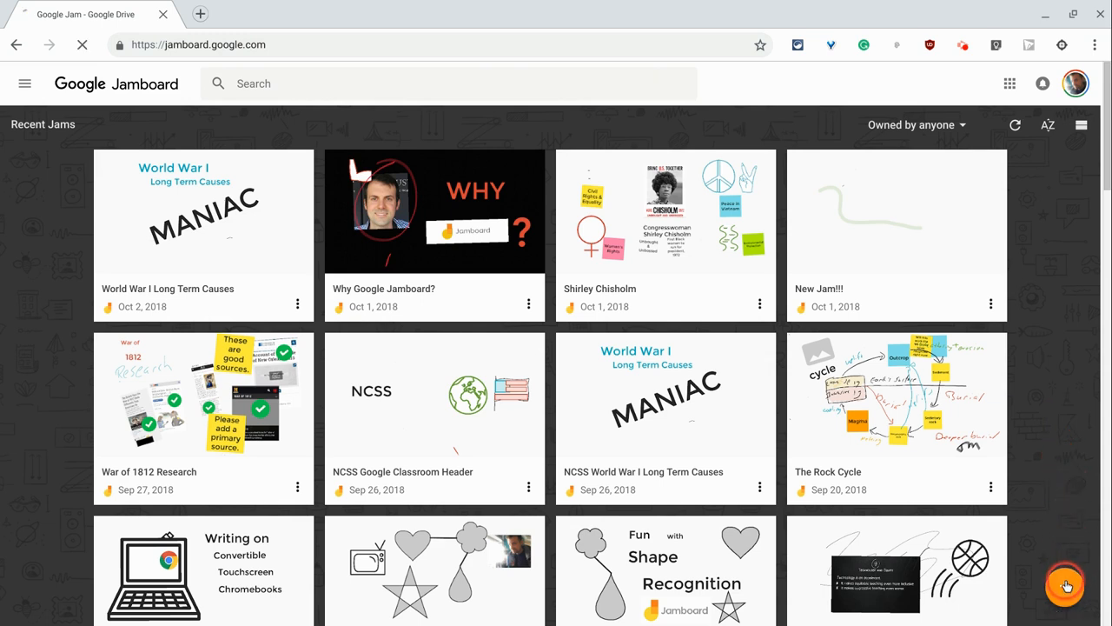
Create a new blank jam and rename it 'title'.
left_click(1065, 584)
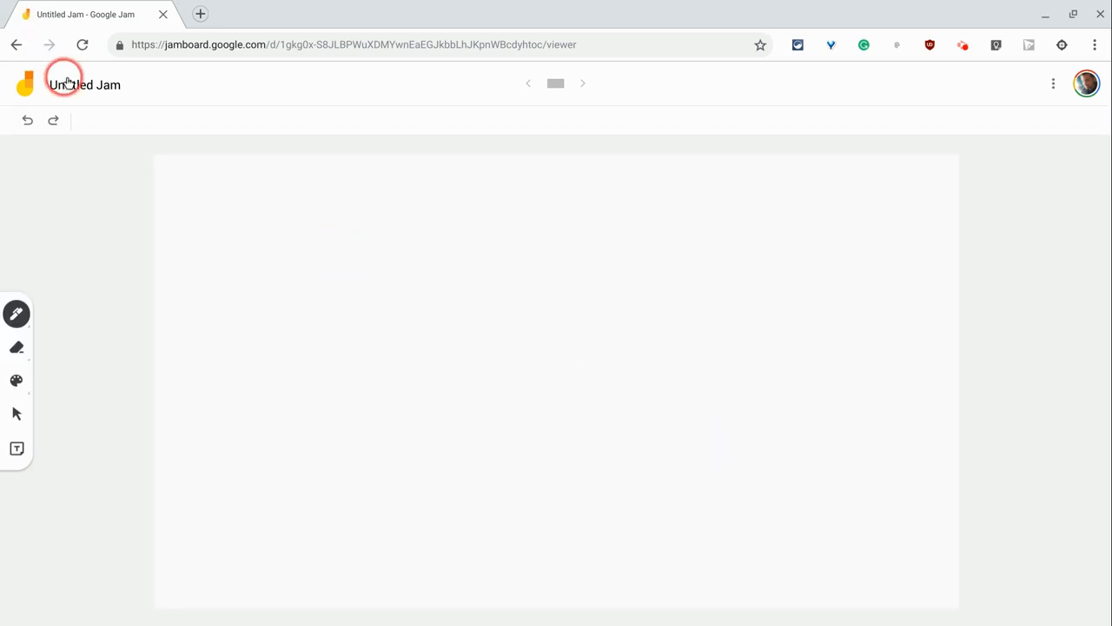
left_click(84, 84)
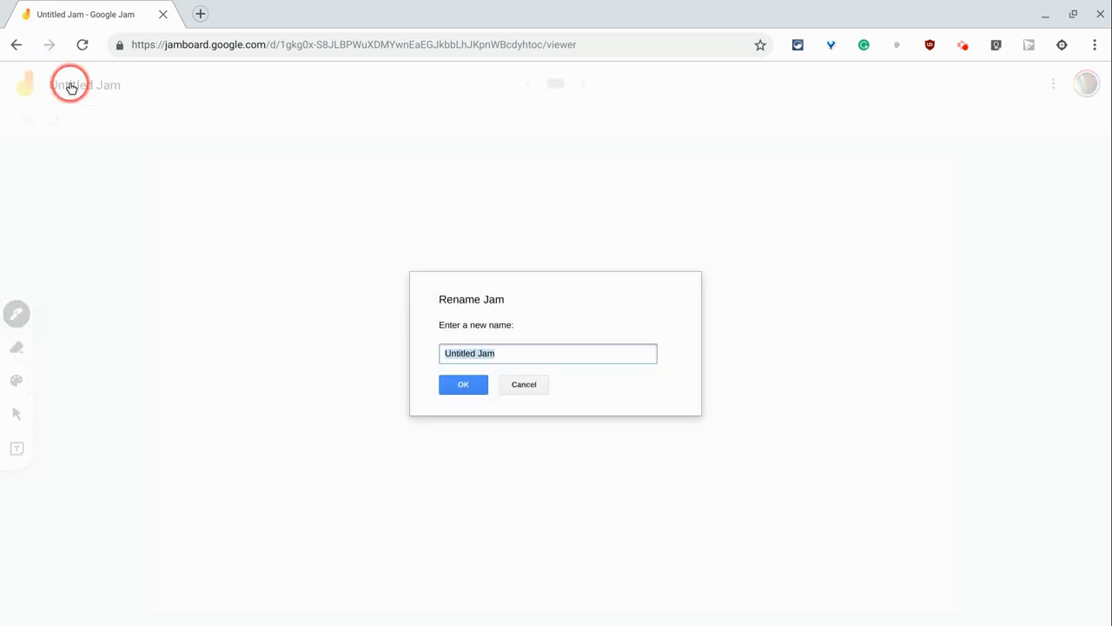
type("titl")
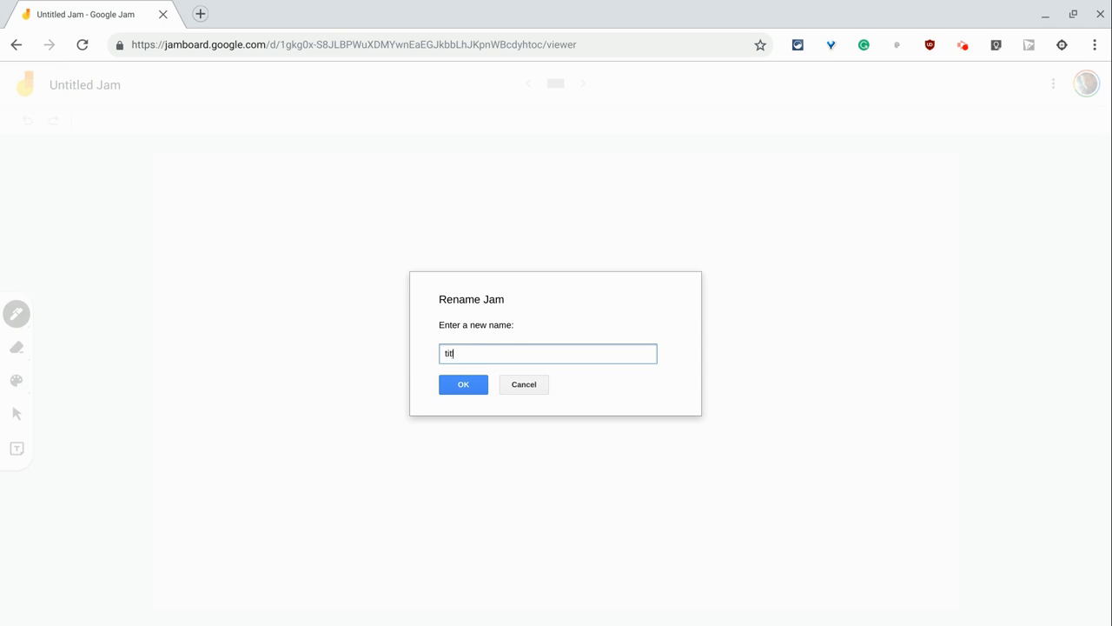
left_click(463, 384)
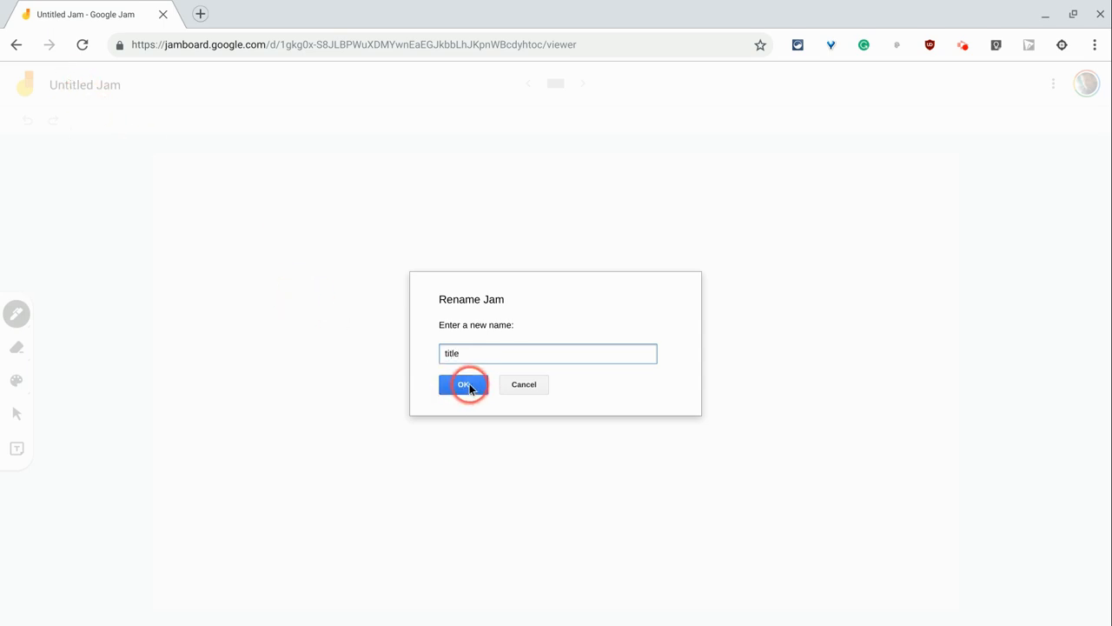
left_click(463, 384)
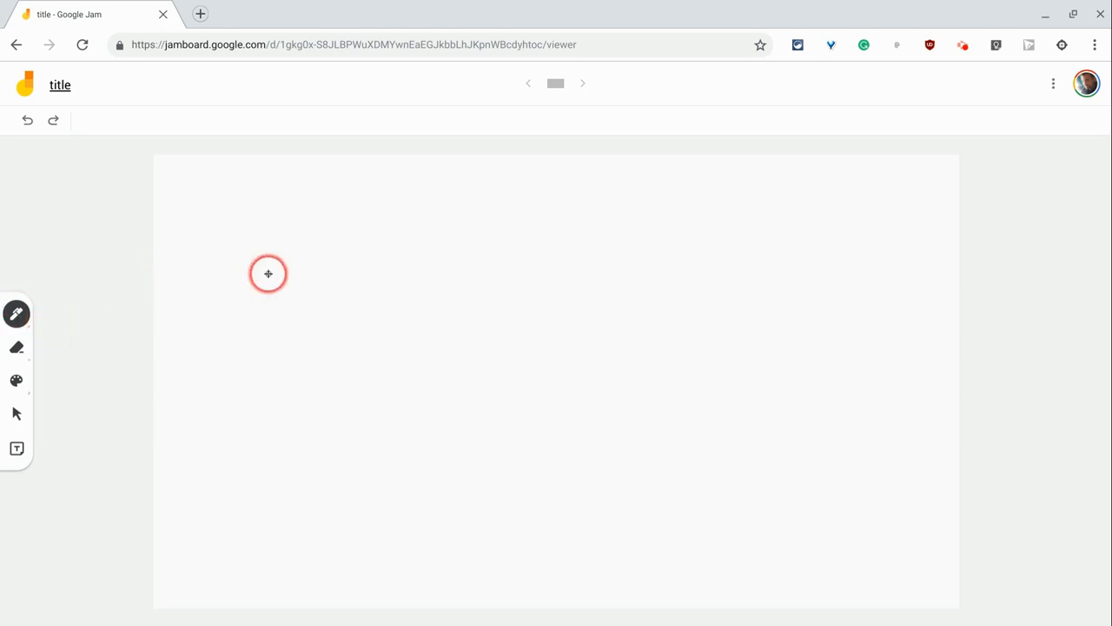
Draw black pen strokes and a thick grey stroke, then erase gaps across them.
left_click_drag(268, 274, 287, 243)
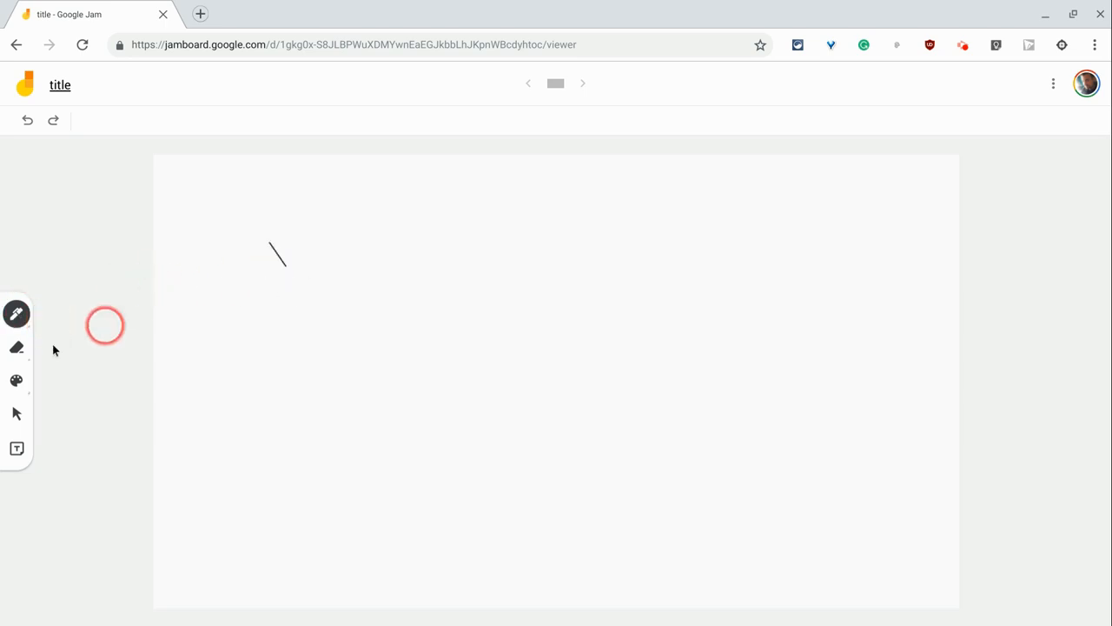
left_click(16, 313)
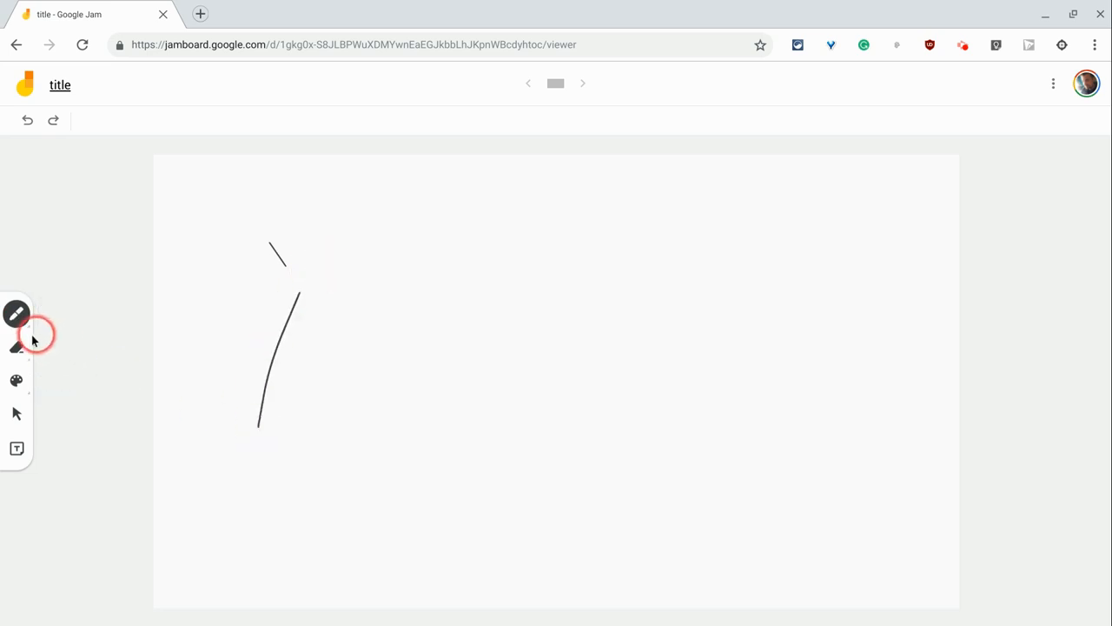
left_click(16, 314)
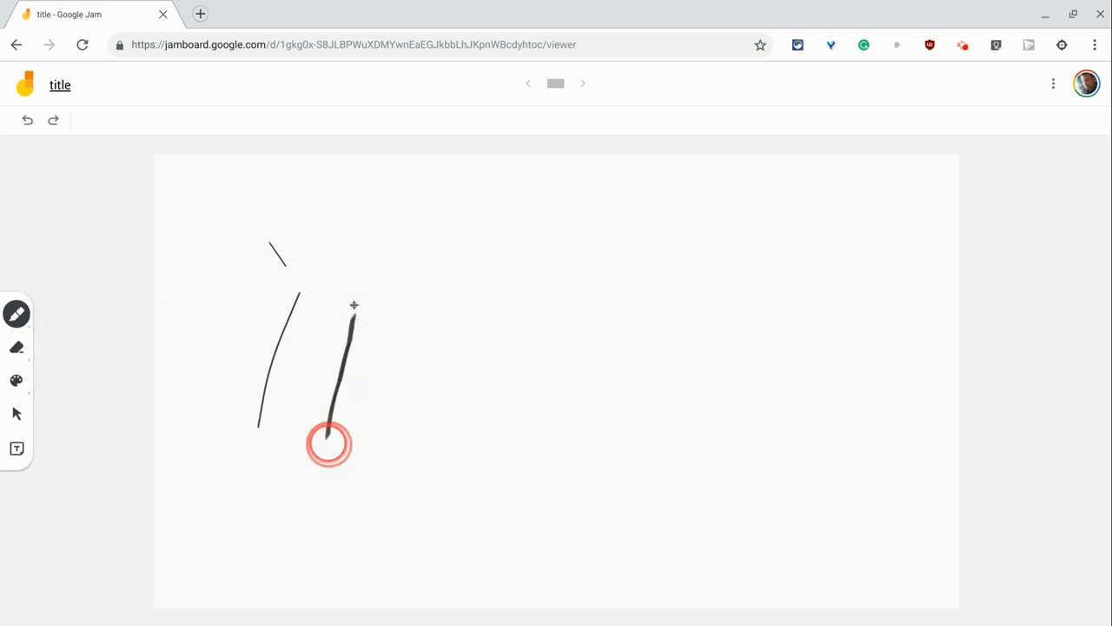
left_click(15, 314)
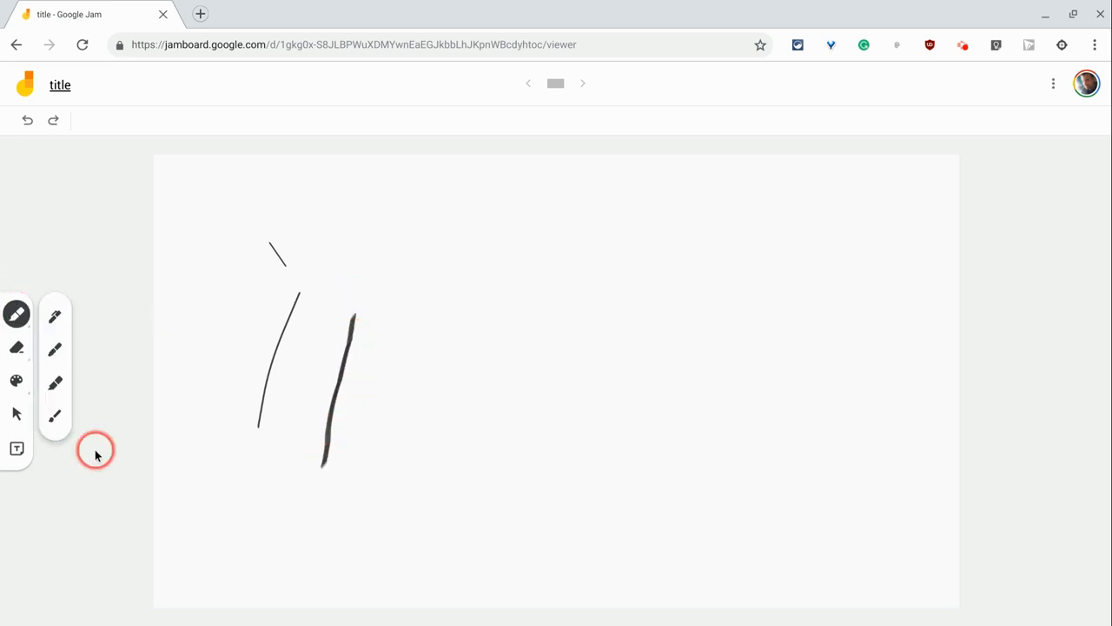
left_click_drag(391, 452, 484, 240)
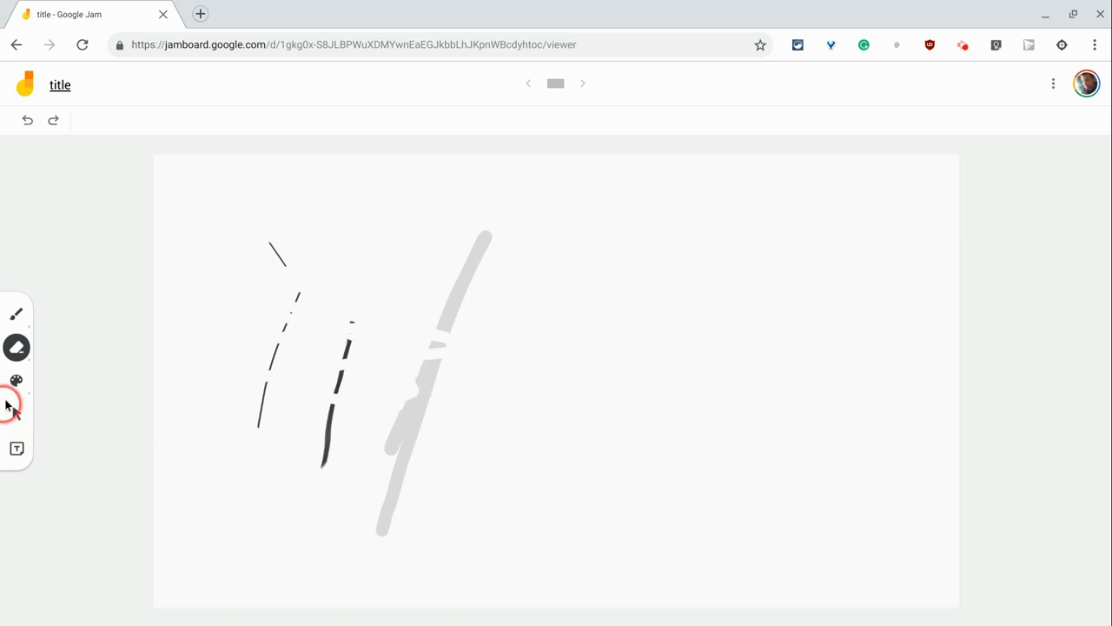
left_click(15, 381)
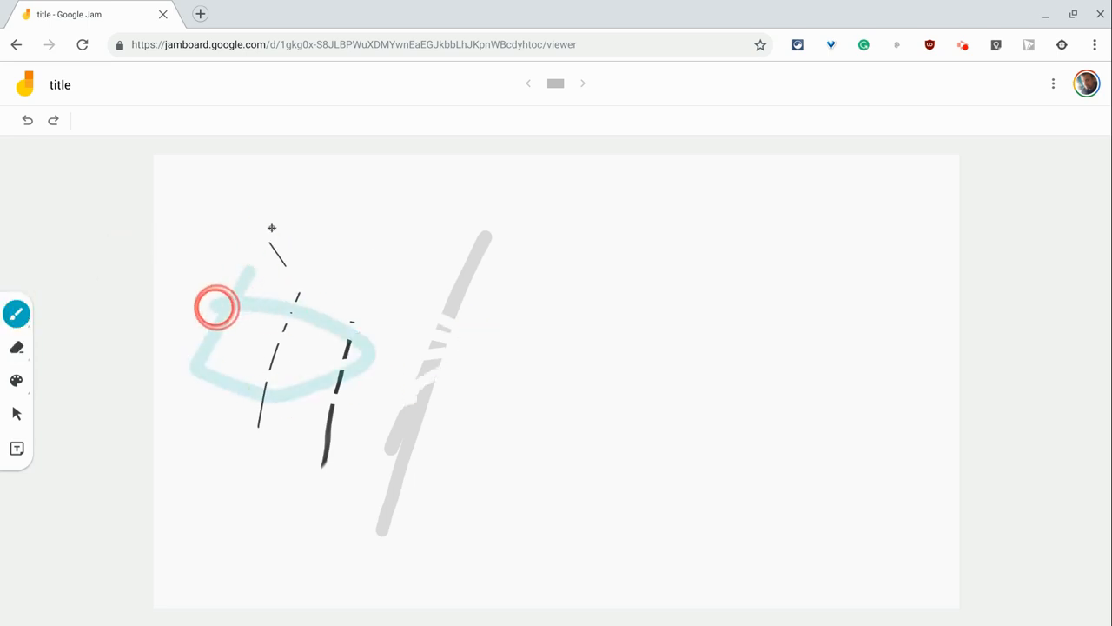
left_click(16, 413)
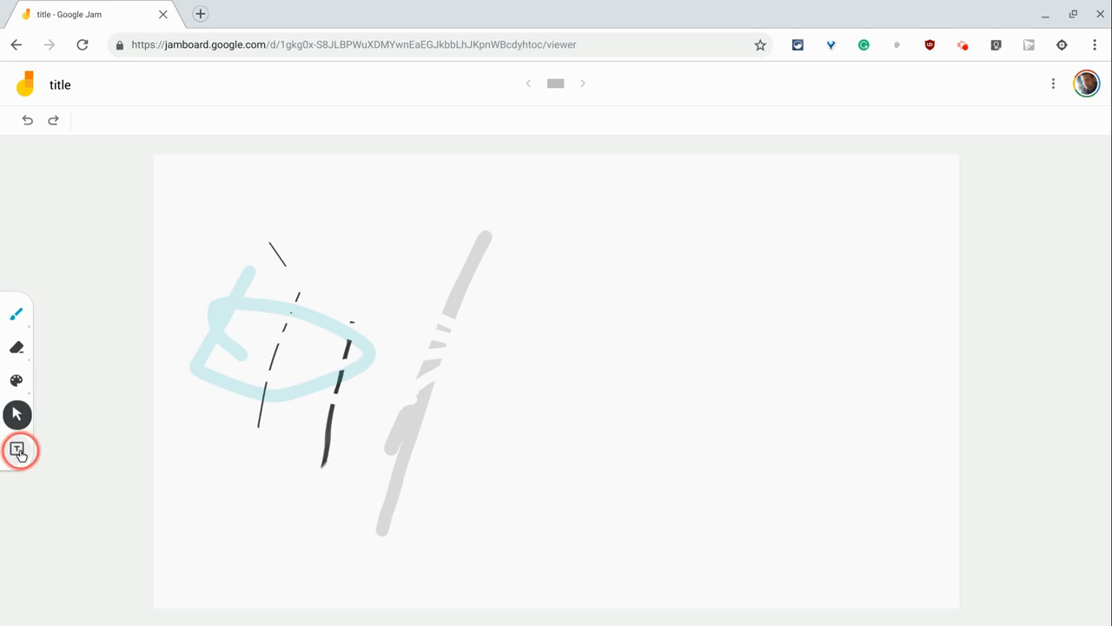
Add an orange sticky note reading 'kugiuigiugi' and move it to the canvas centre.
type("kugiuigiugi")
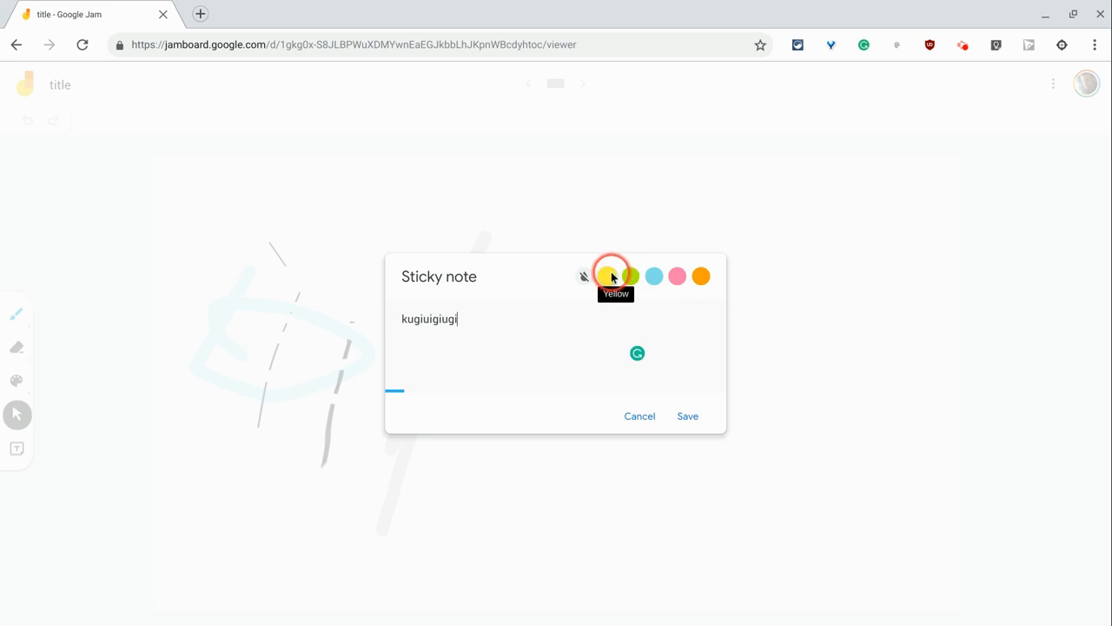
left_click(584, 276)
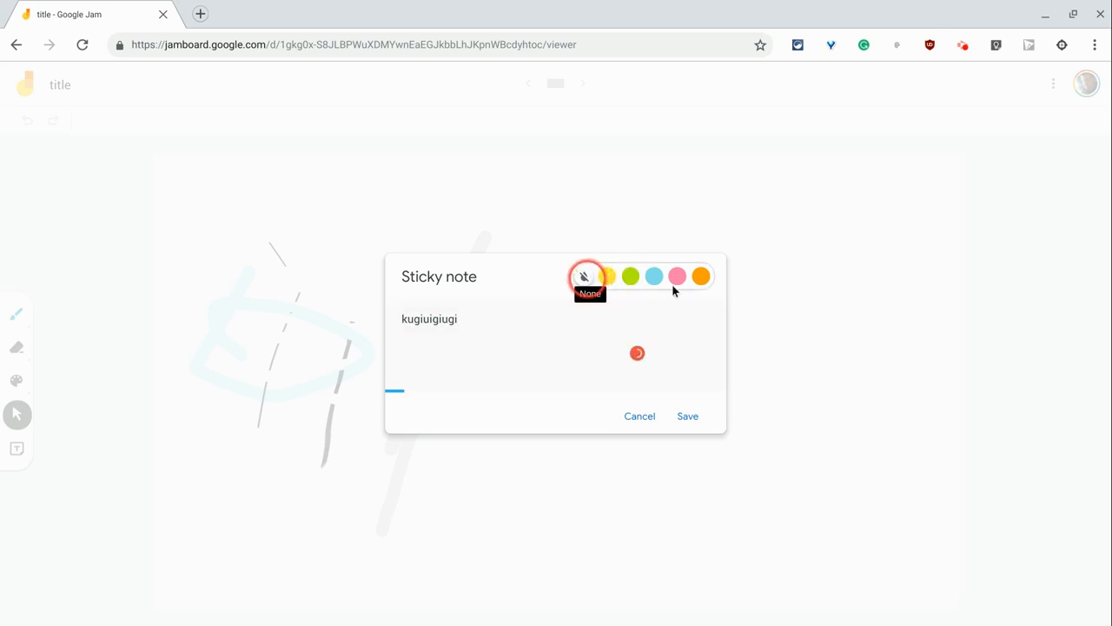
left_click(701, 277)
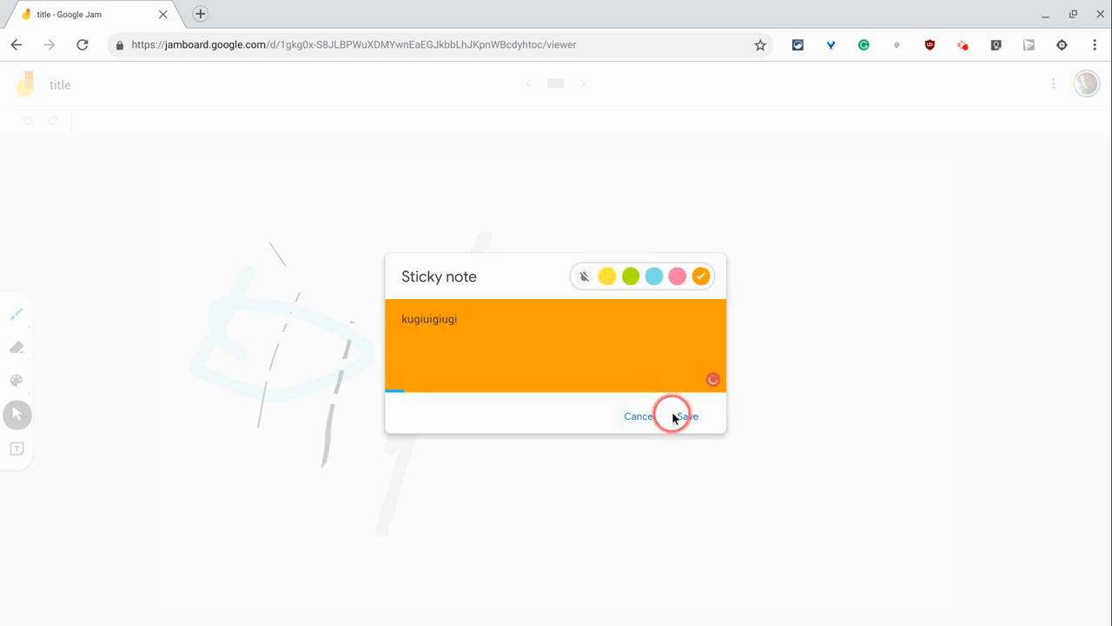
left_click(687, 416)
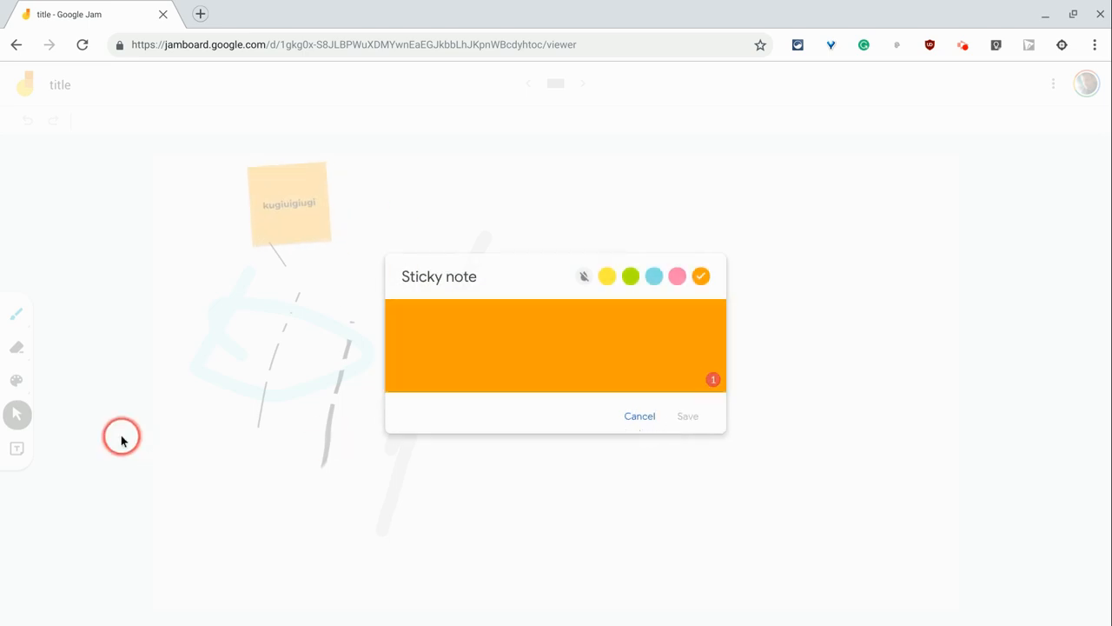
left_click(687, 416)
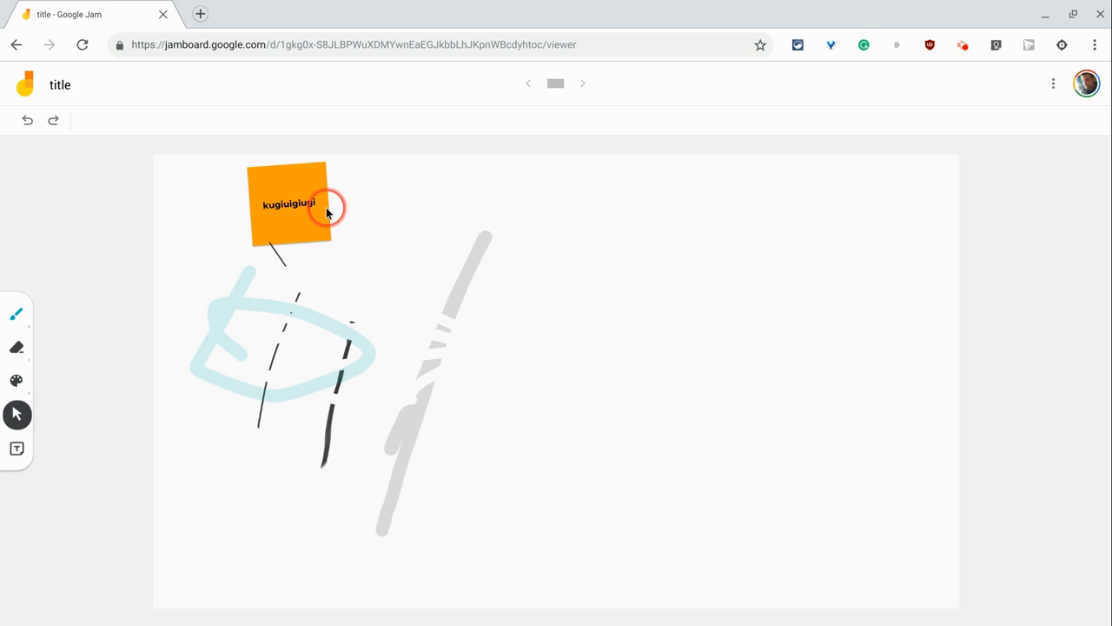
left_click_drag(291, 204, 547, 356)
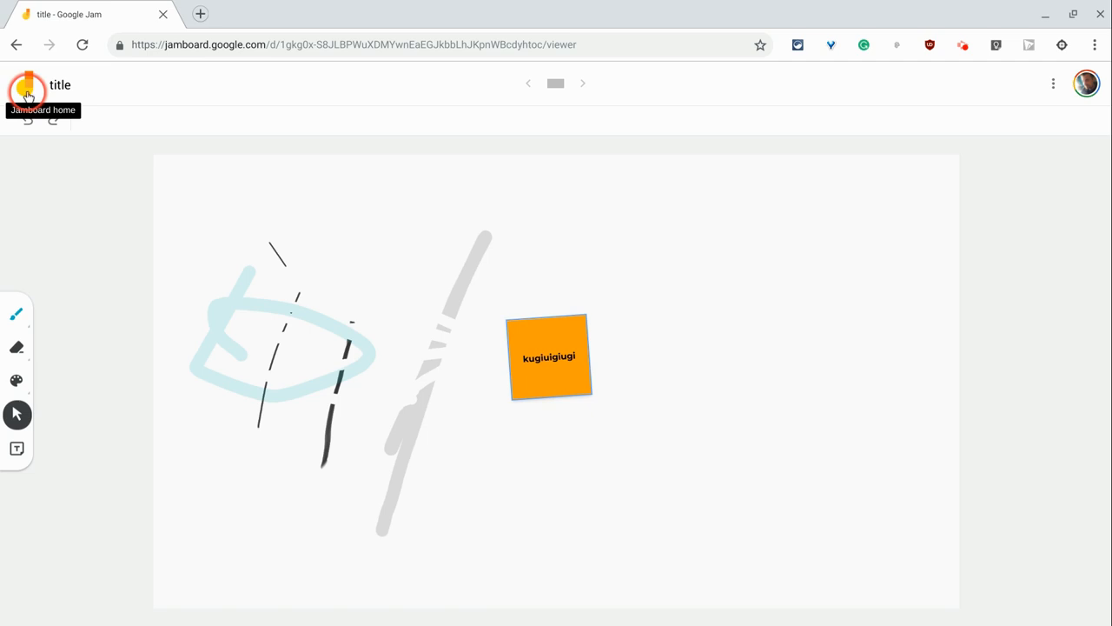
Return to the jam list and open 'World War I Long Term Causes'.
left_click(26, 91)
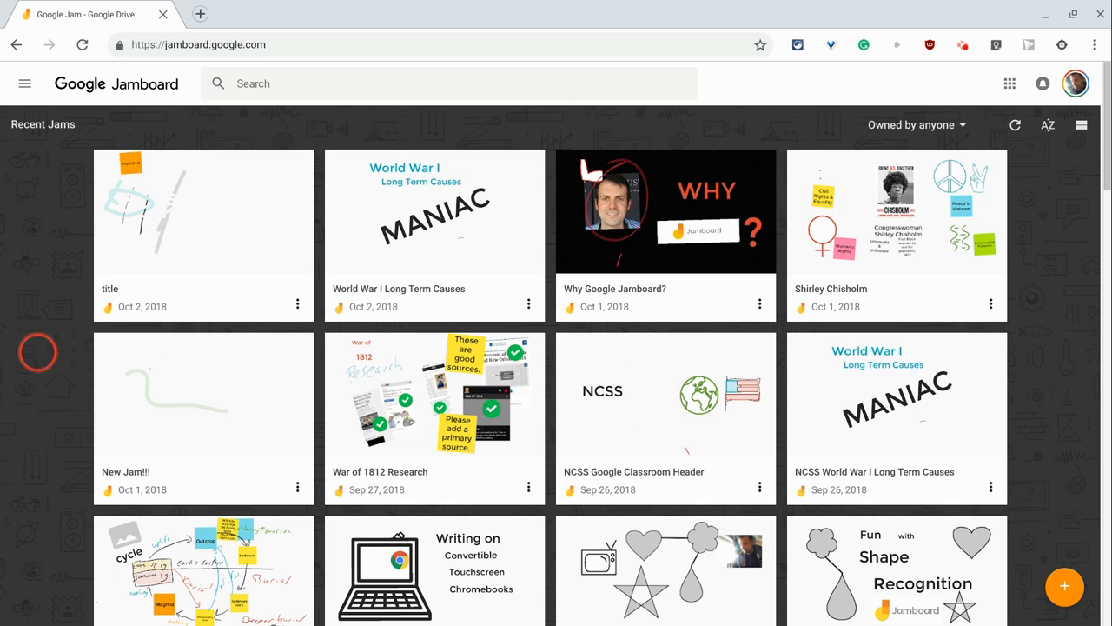
mouse_move(112, 346)
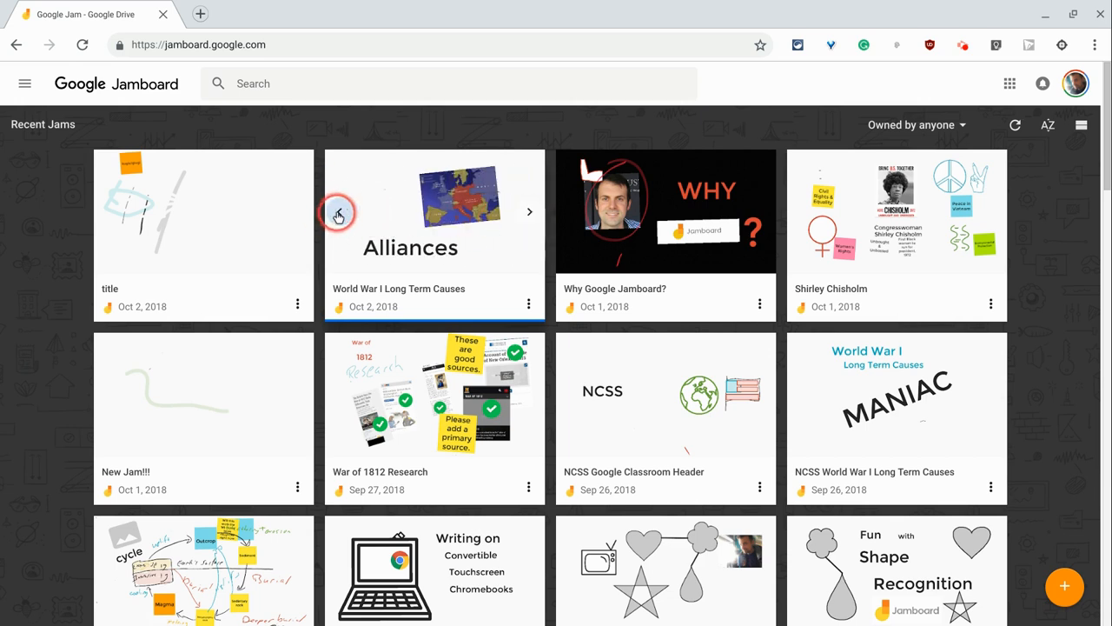
left_click(529, 211)
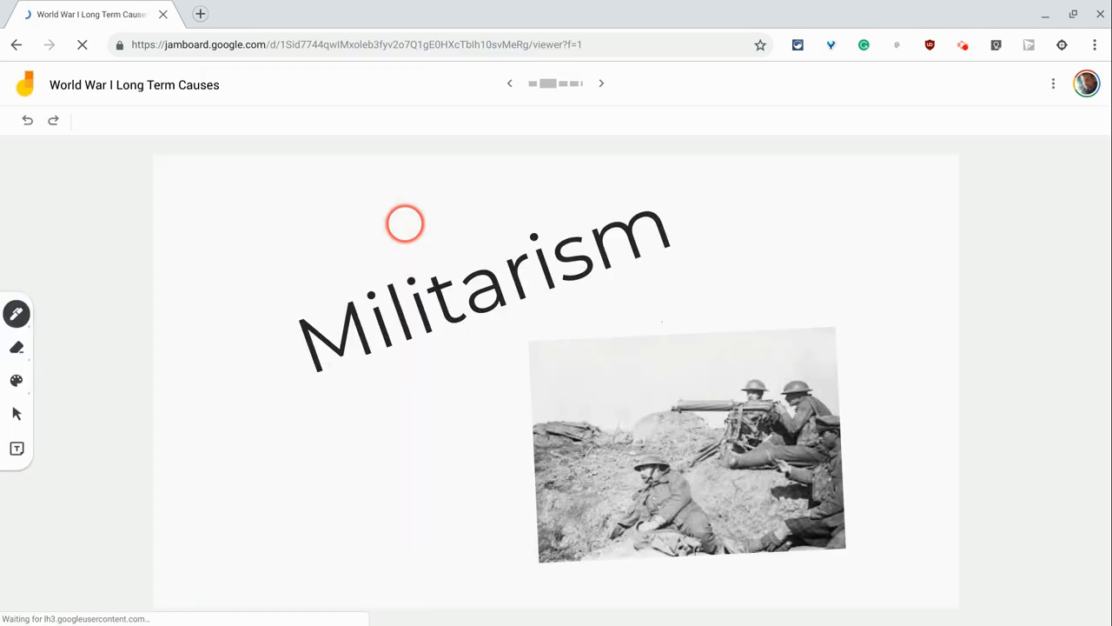
mouse_move(253, 239)
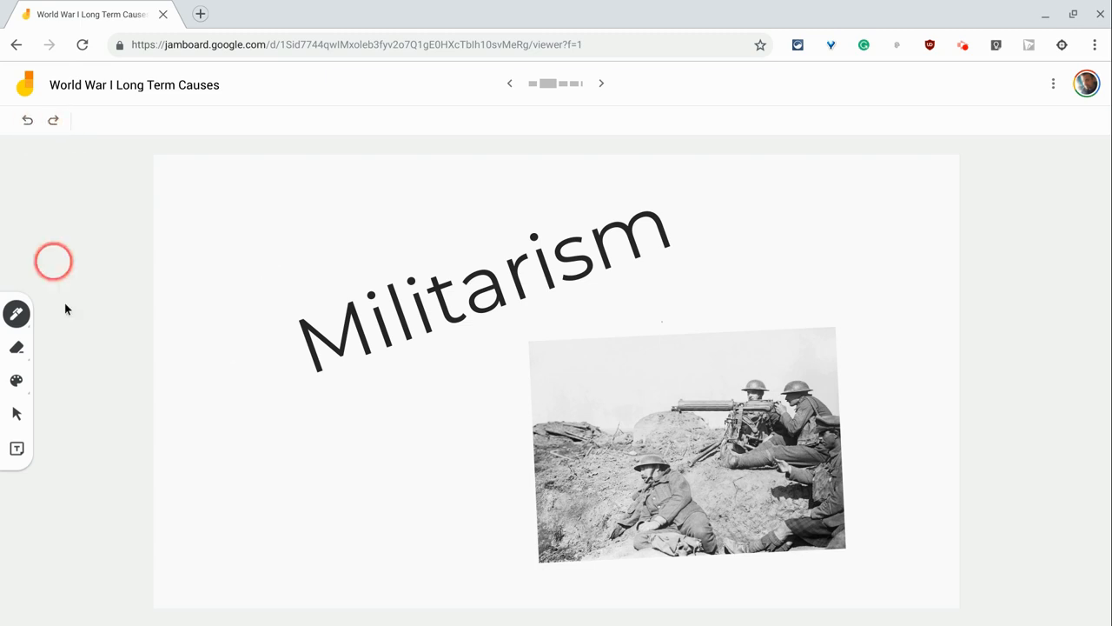
Reposition the soldiers photo on the Militarism frame and duplicate it from its menu.
left_click(16, 415)
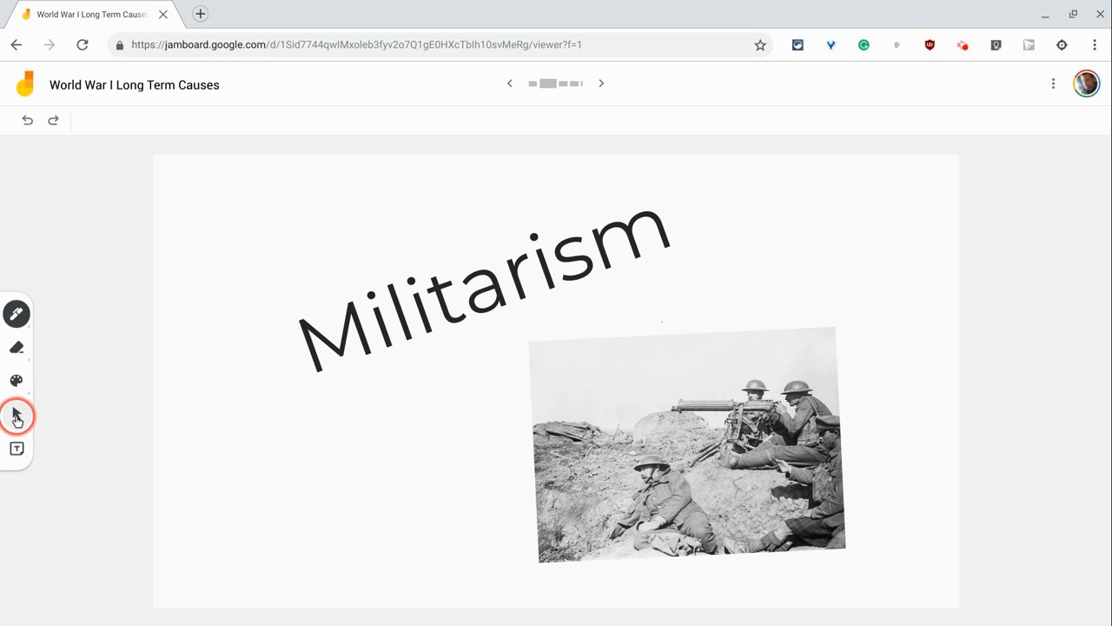
mouse_move(16, 415)
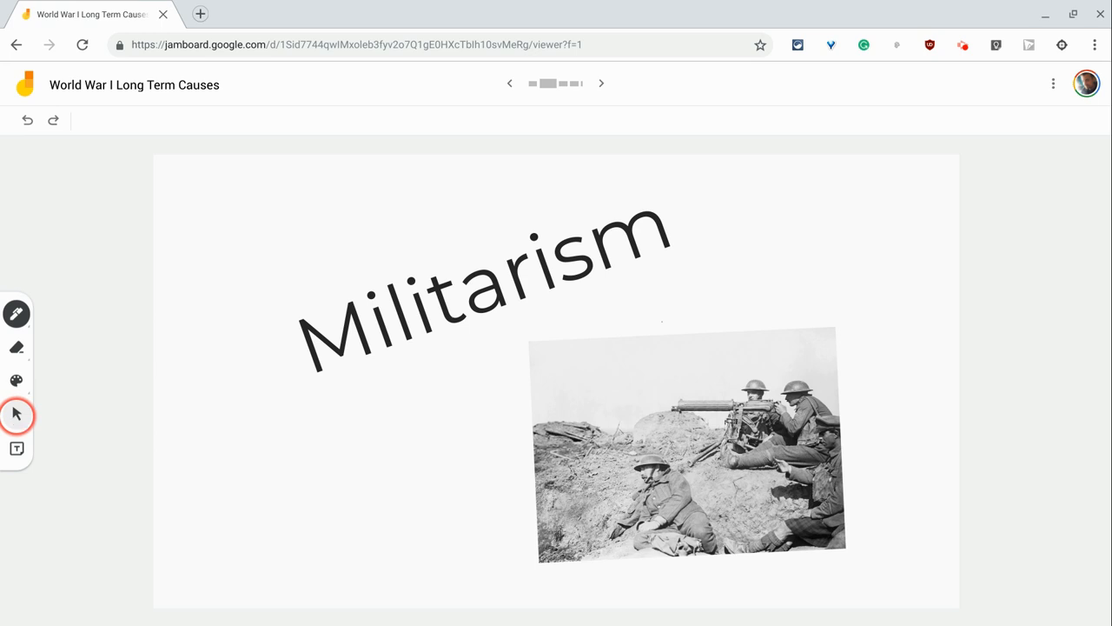
left_click_drag(686, 447, 704, 282)
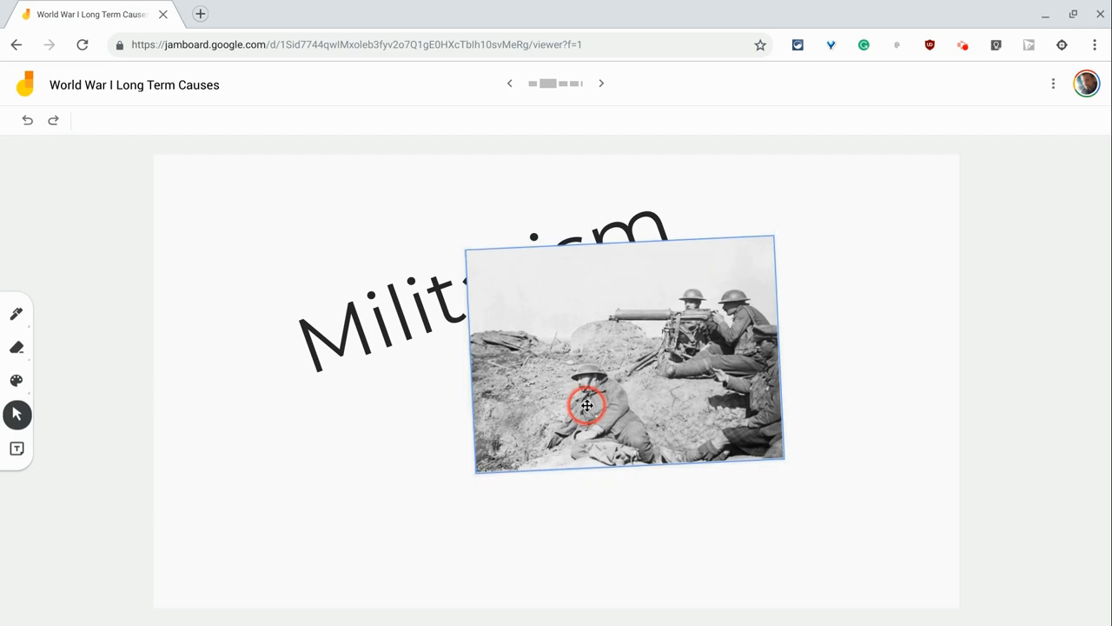
left_click_drag(587, 406, 875, 363)
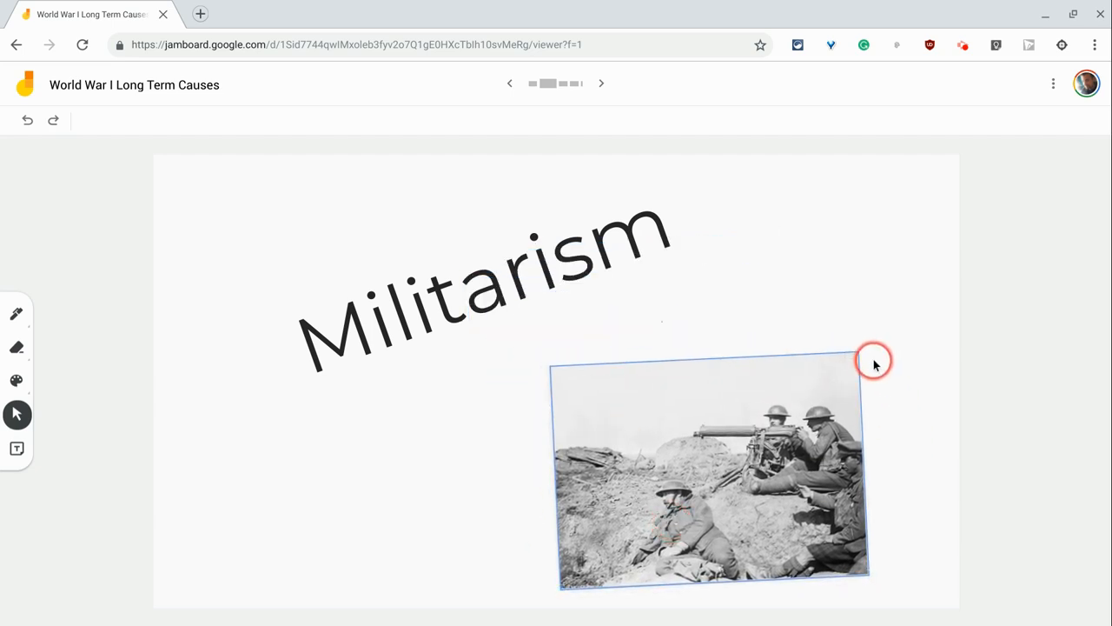
left_click(874, 359)
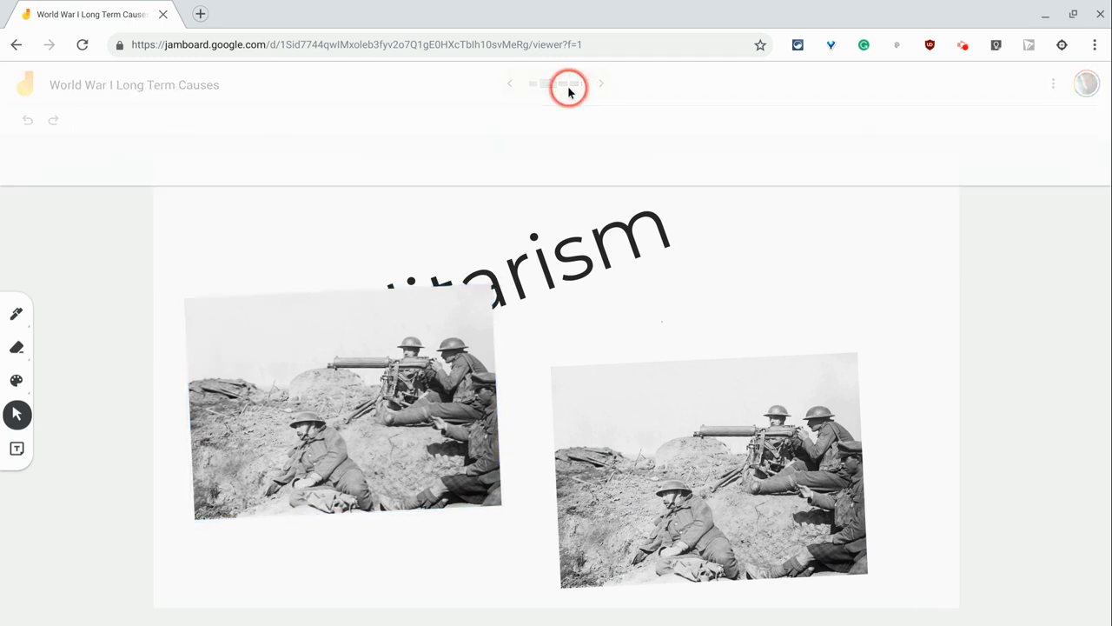
Step through the Imperialism and Nationalism frames back to the Alliances Europe map frame.
left_click(569, 85)
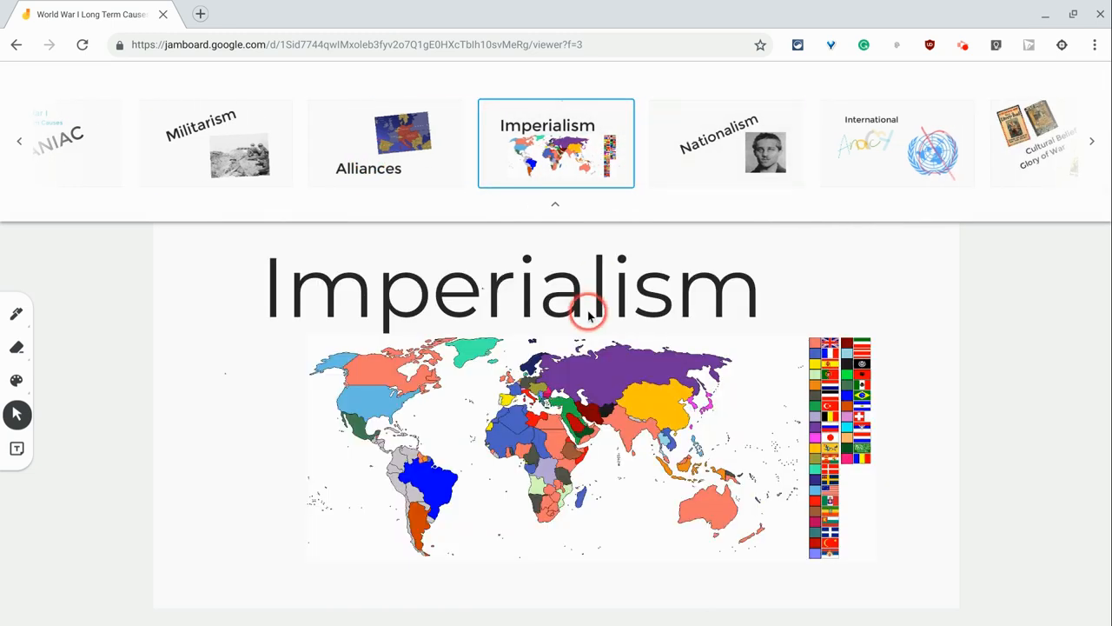
left_click(556, 205)
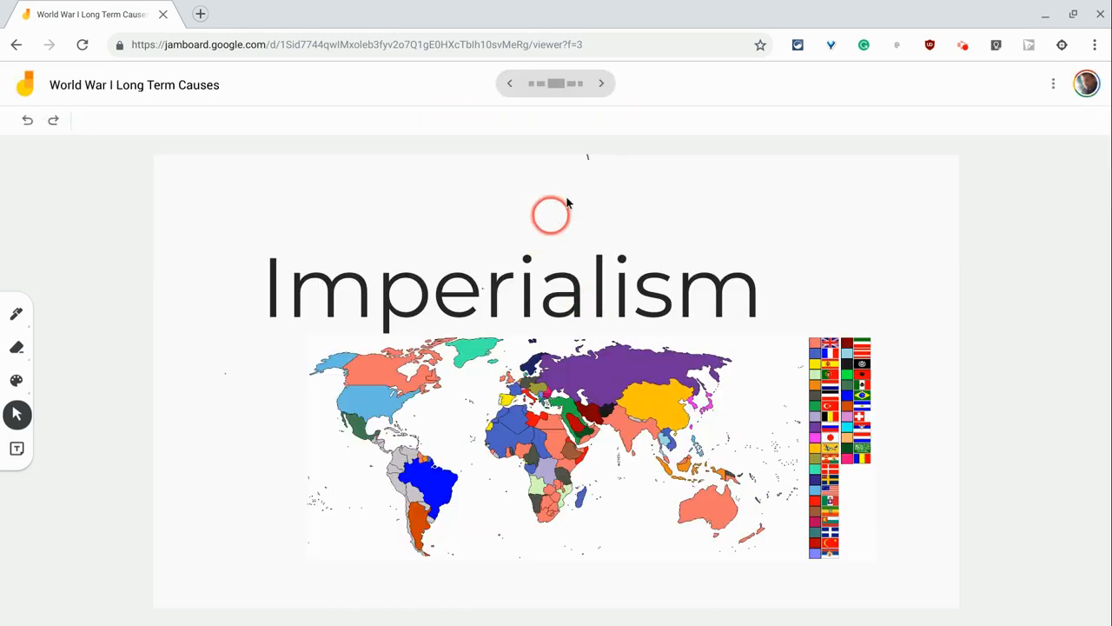
left_click(601, 83)
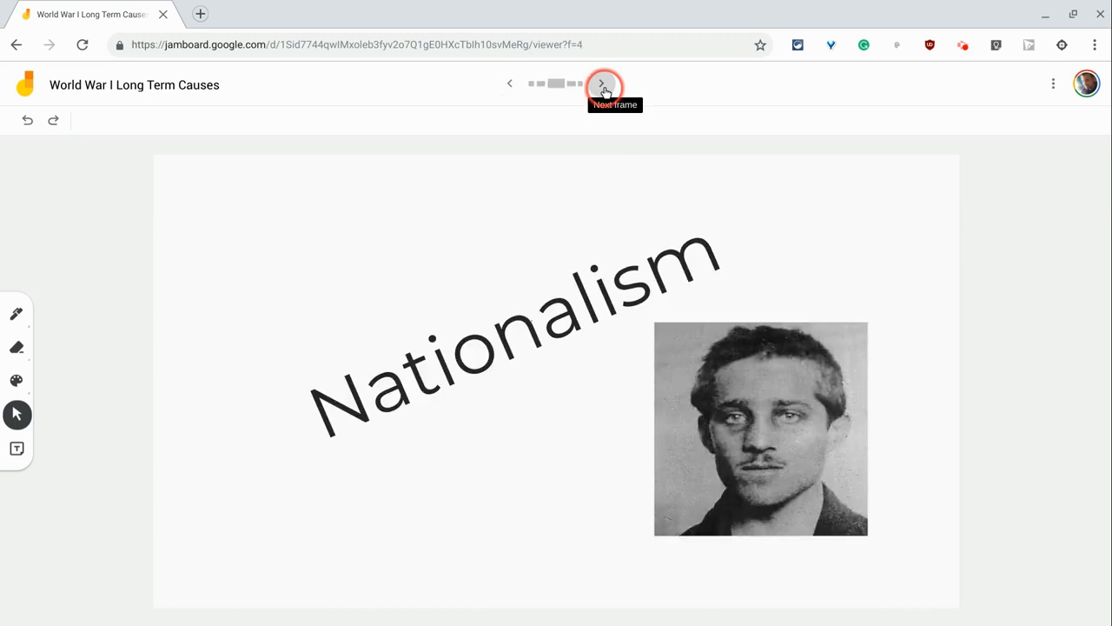
left_click(510, 83)
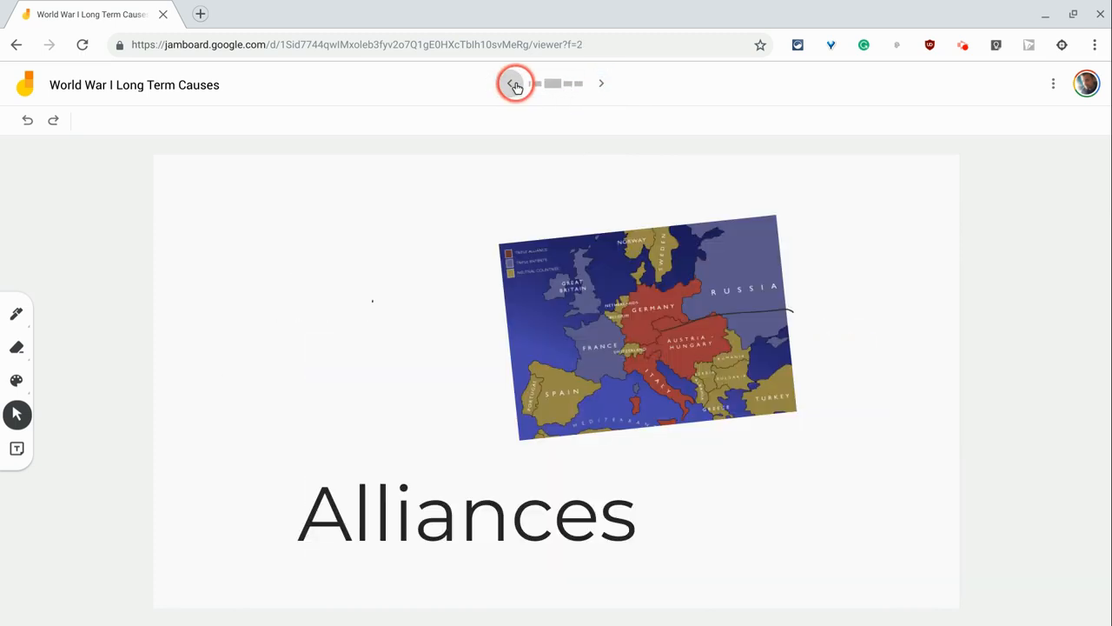
left_click(509, 83)
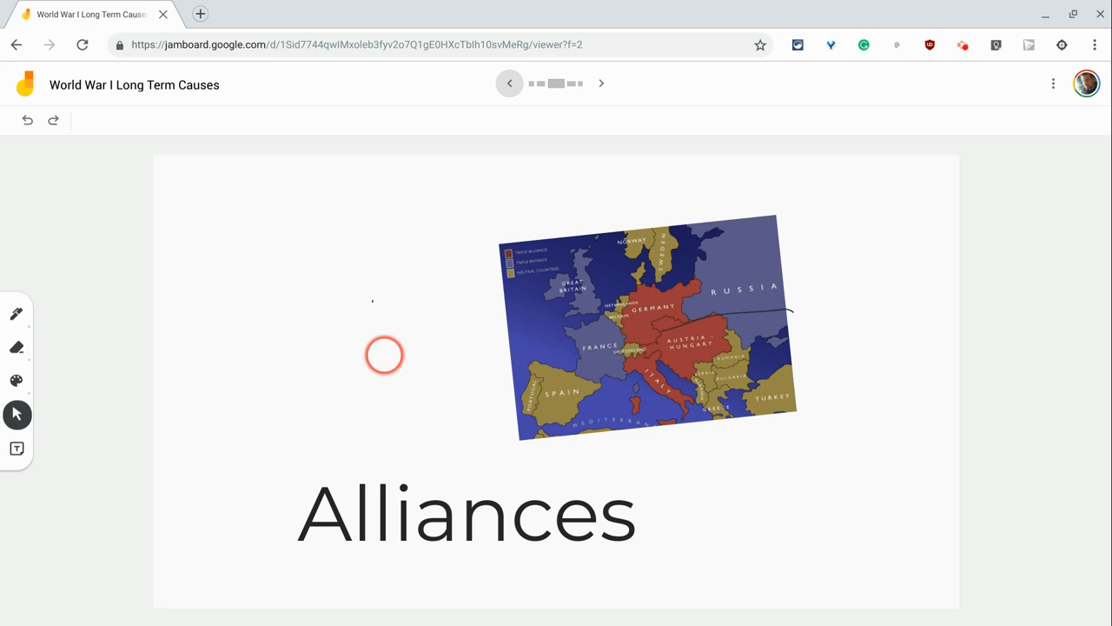
mouse_move(1011, 295)
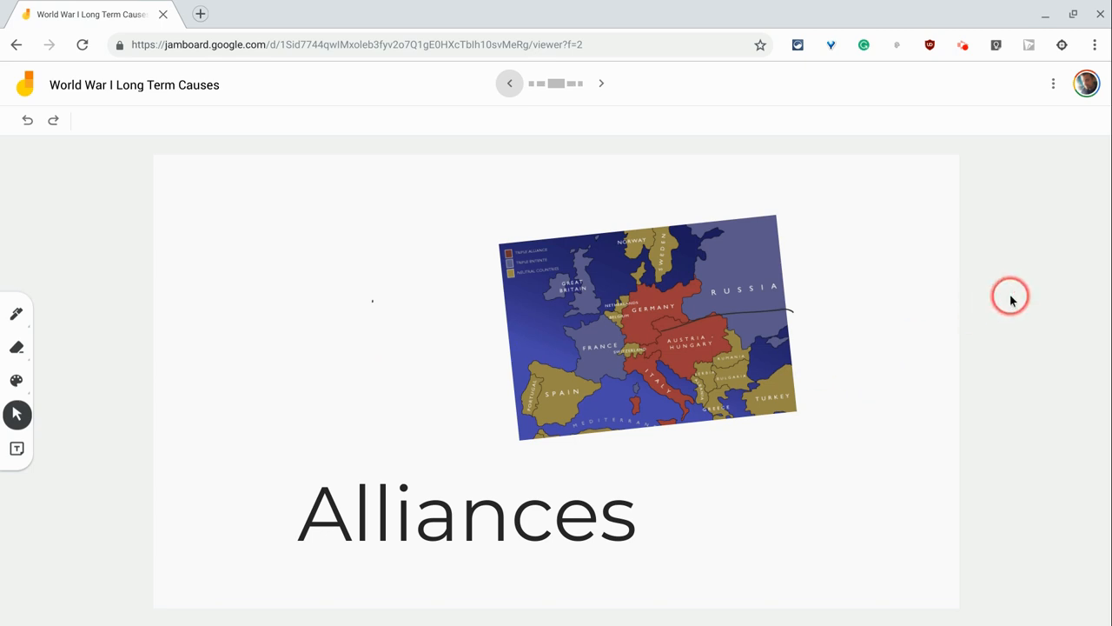
mouse_move(1089, 132)
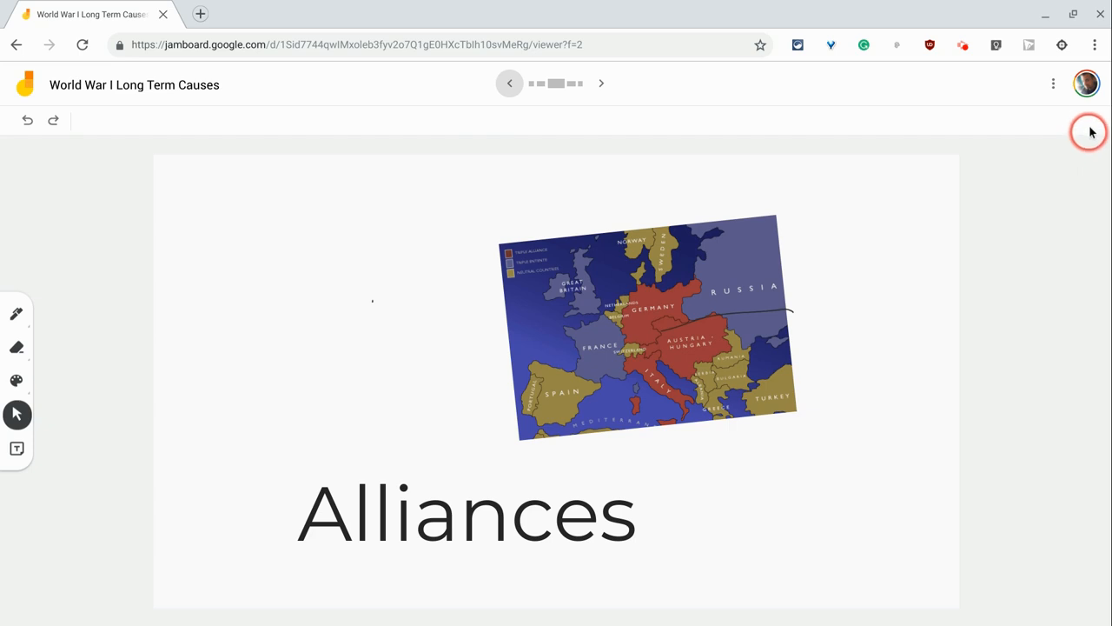
mouse_move(1089, 128)
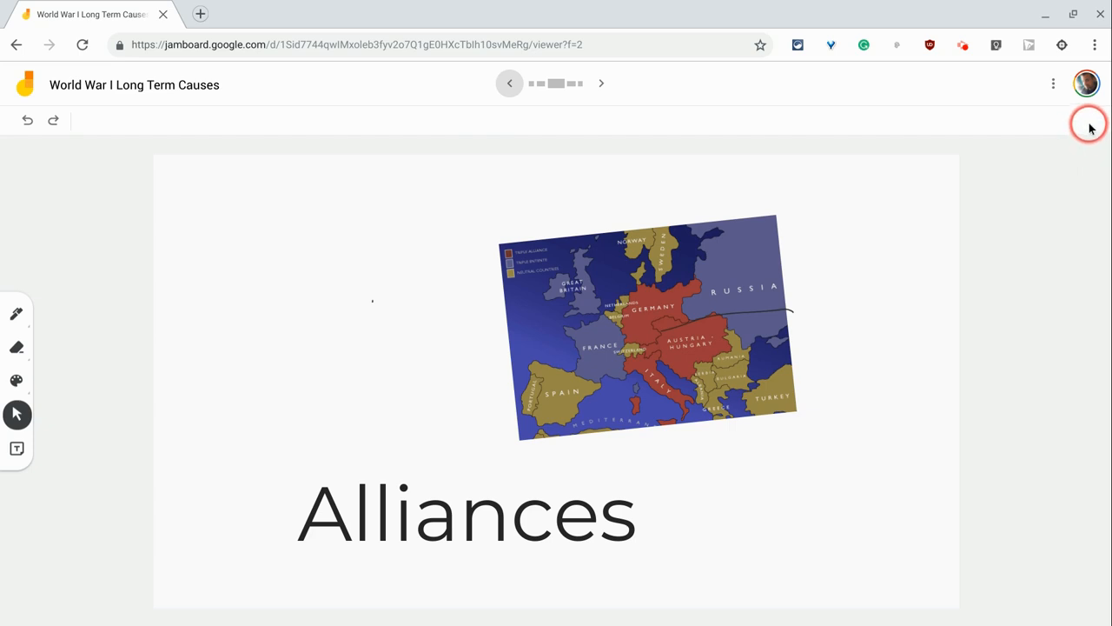